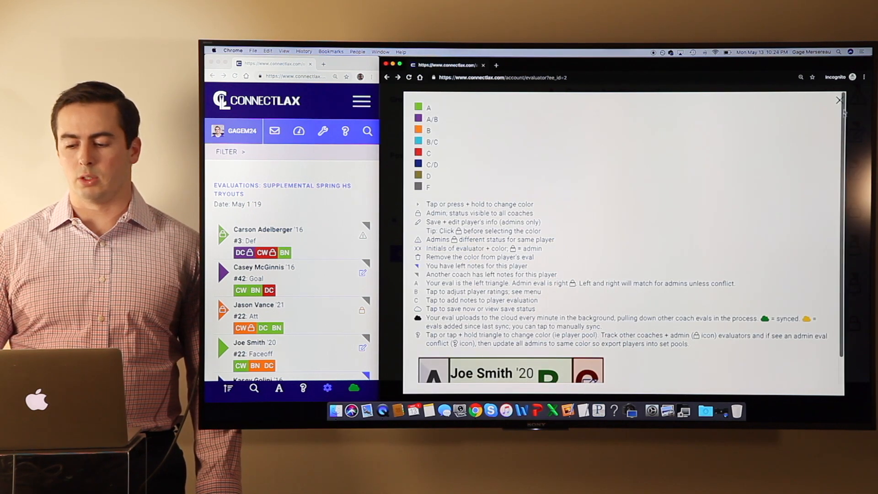
# Step: Dismiss the colour/status legend and sync the seven players' tryout ratings to the cloud via Save Now
pyautogui.click(839, 101)
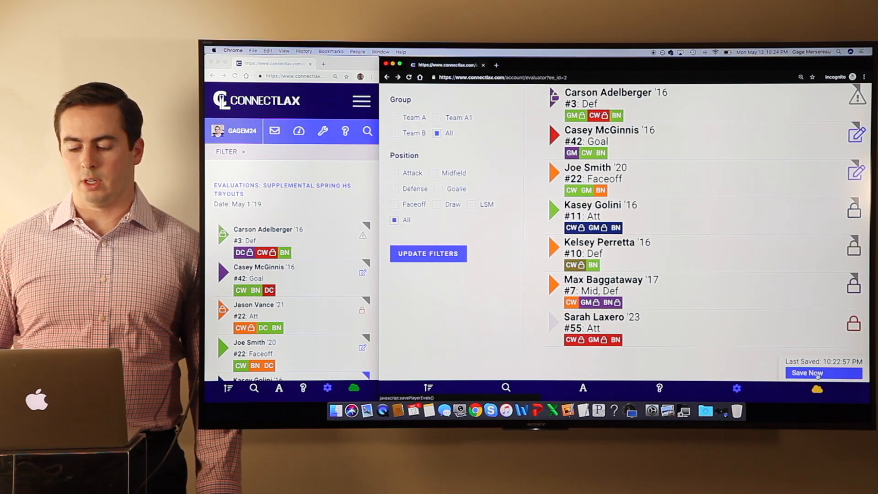
pyautogui.click(823, 372)
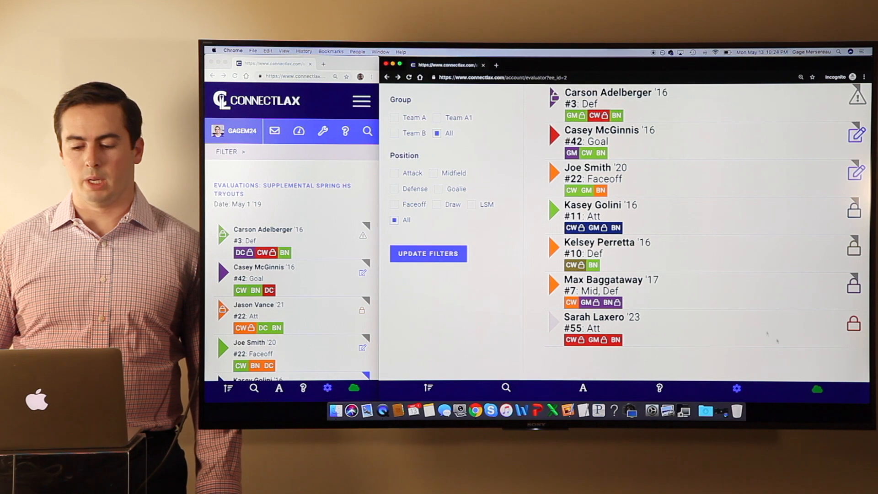